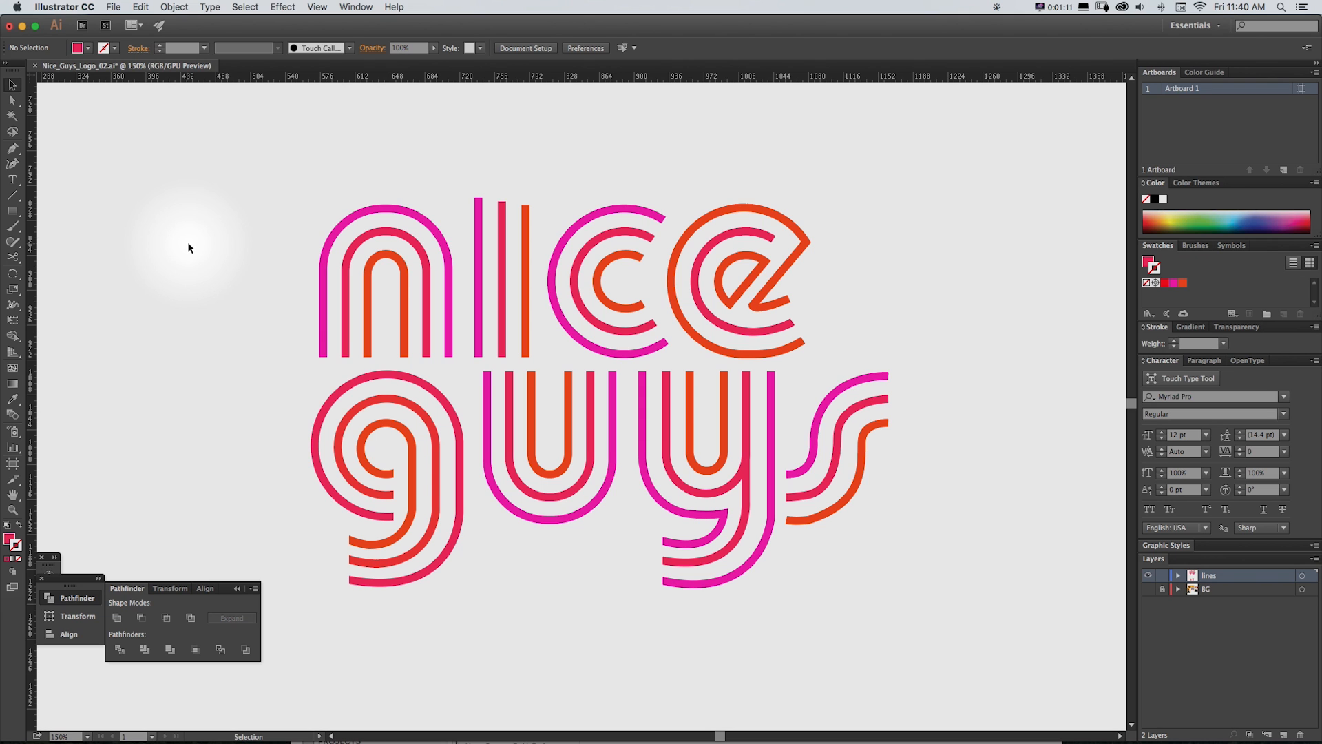
Step: Pan the artboard from the logo to the pink-to-orange circle Smooth Color blend example
key("space")
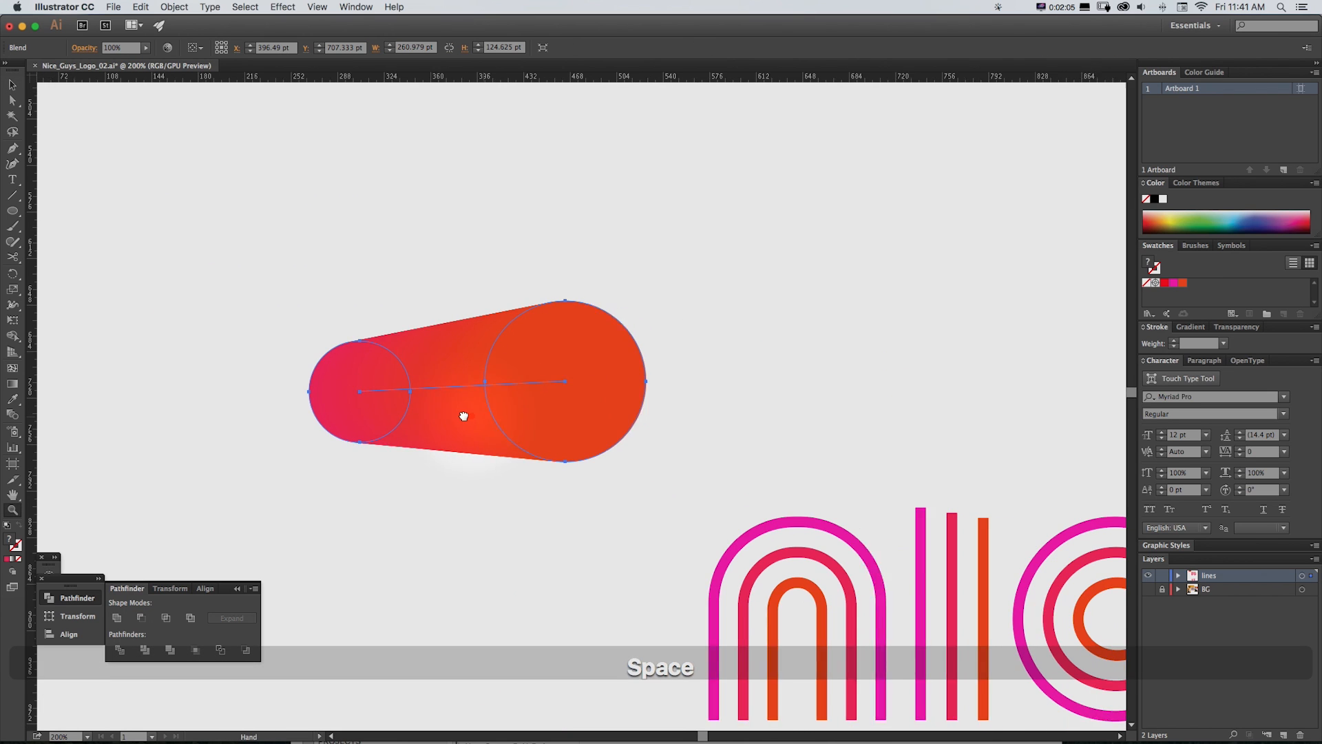
key("cmd+z")
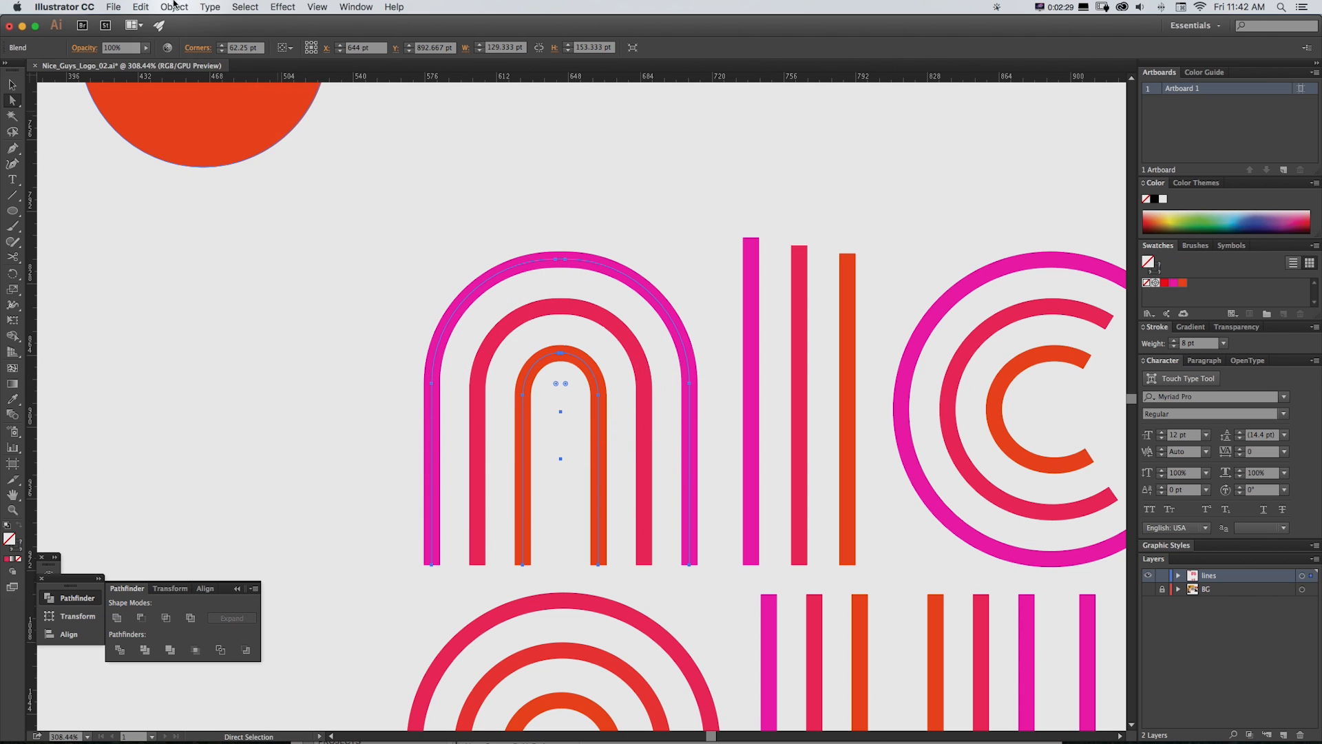
Step: Reach Blend Options for the selected n via Object > Blend
left_click(172, 7)
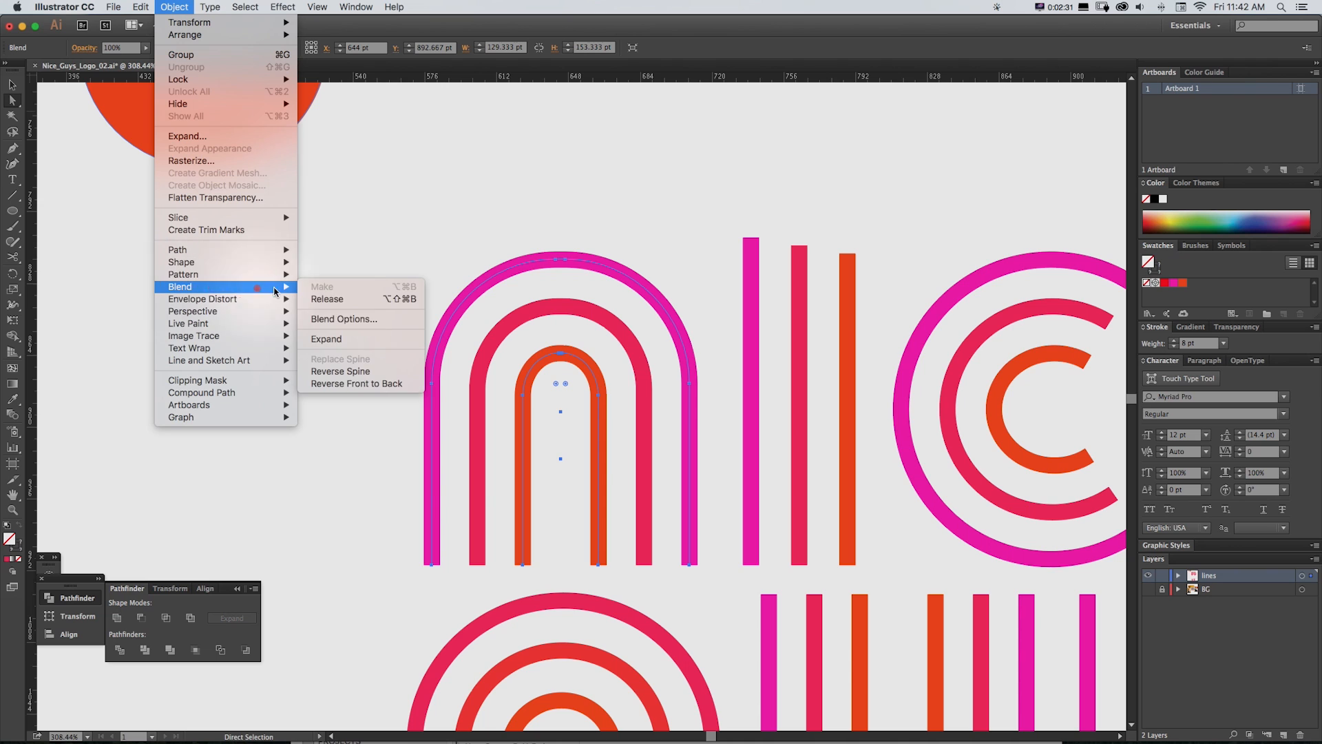
left_click(325, 339)
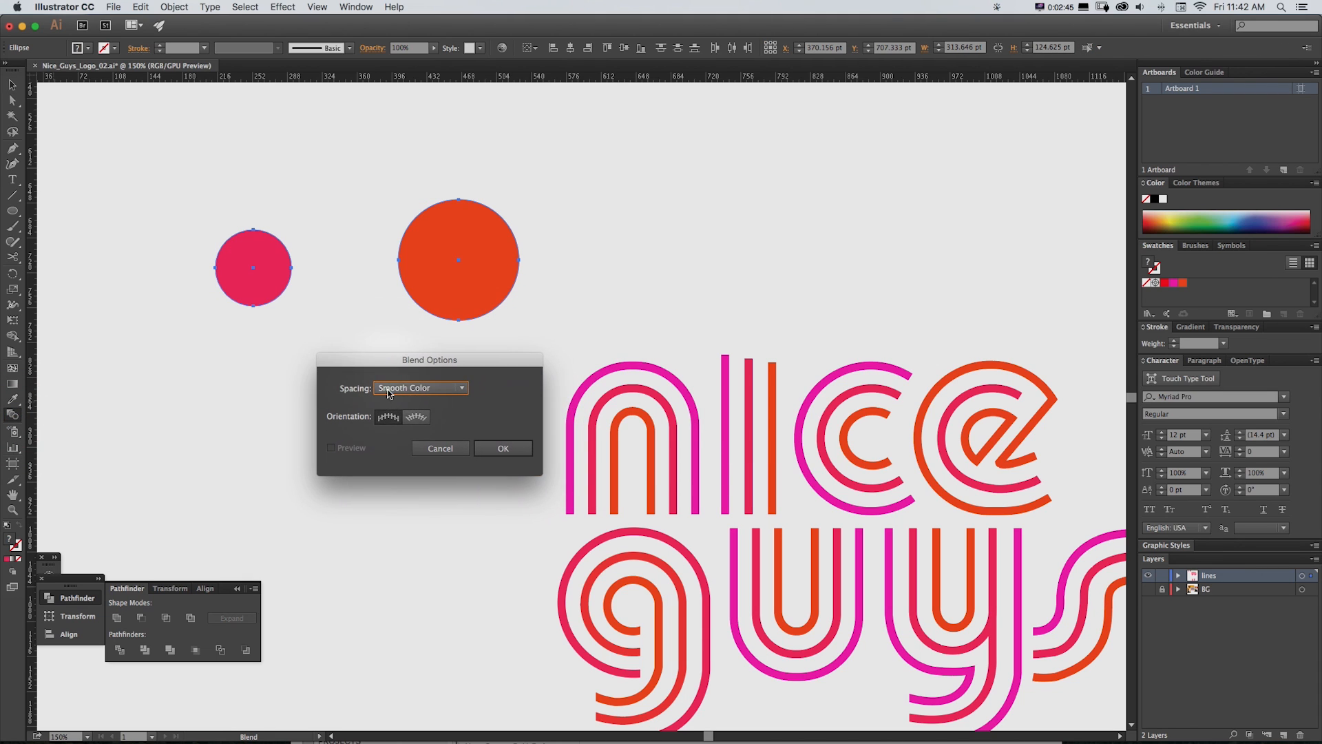
Step: Set the circle blend Spacing to Specified Steps with a fixed step count
left_click(420, 389)
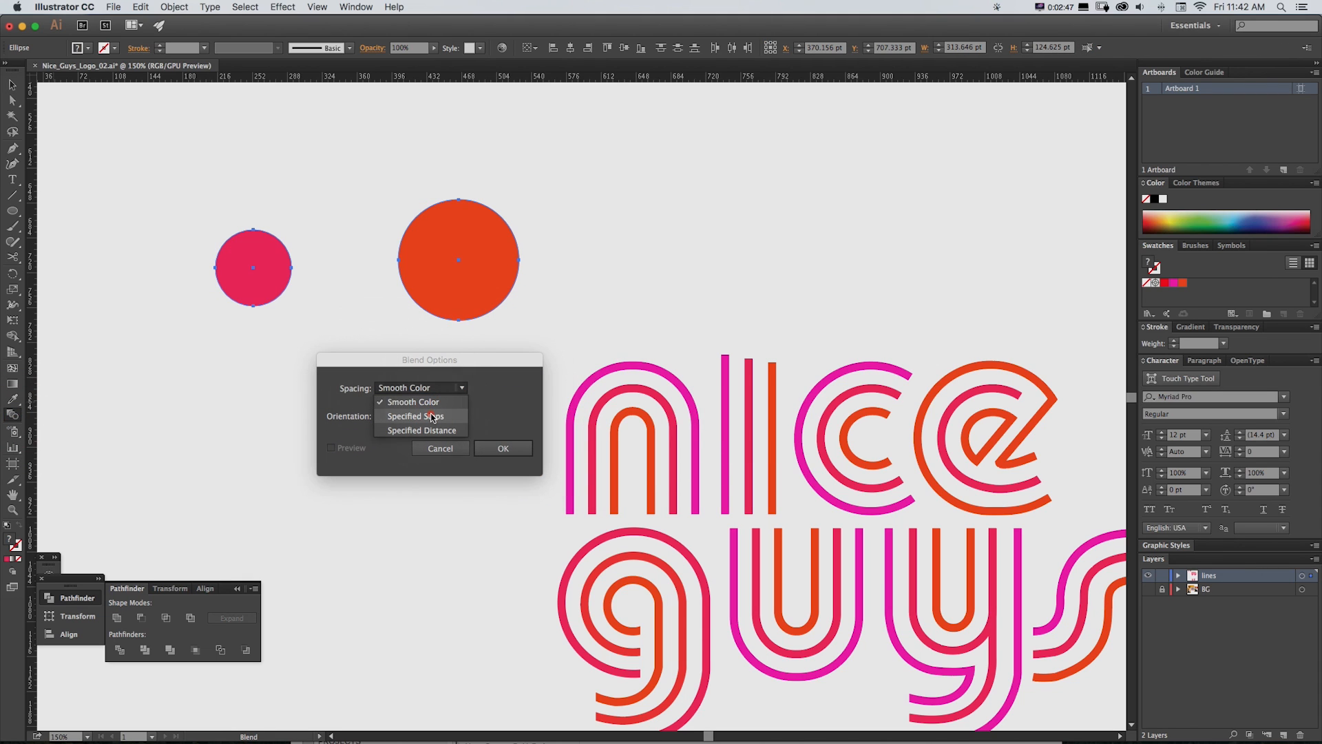
left_click(415, 416)
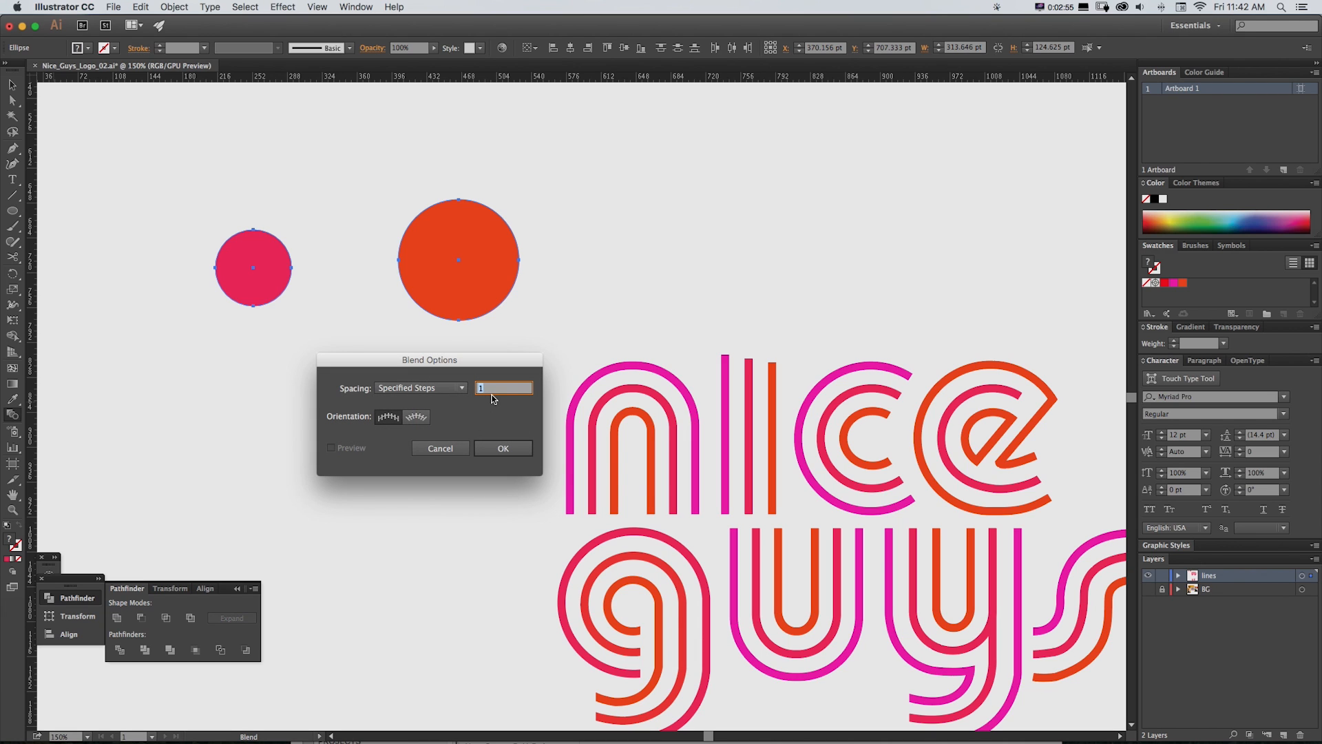
left_click(504, 449)
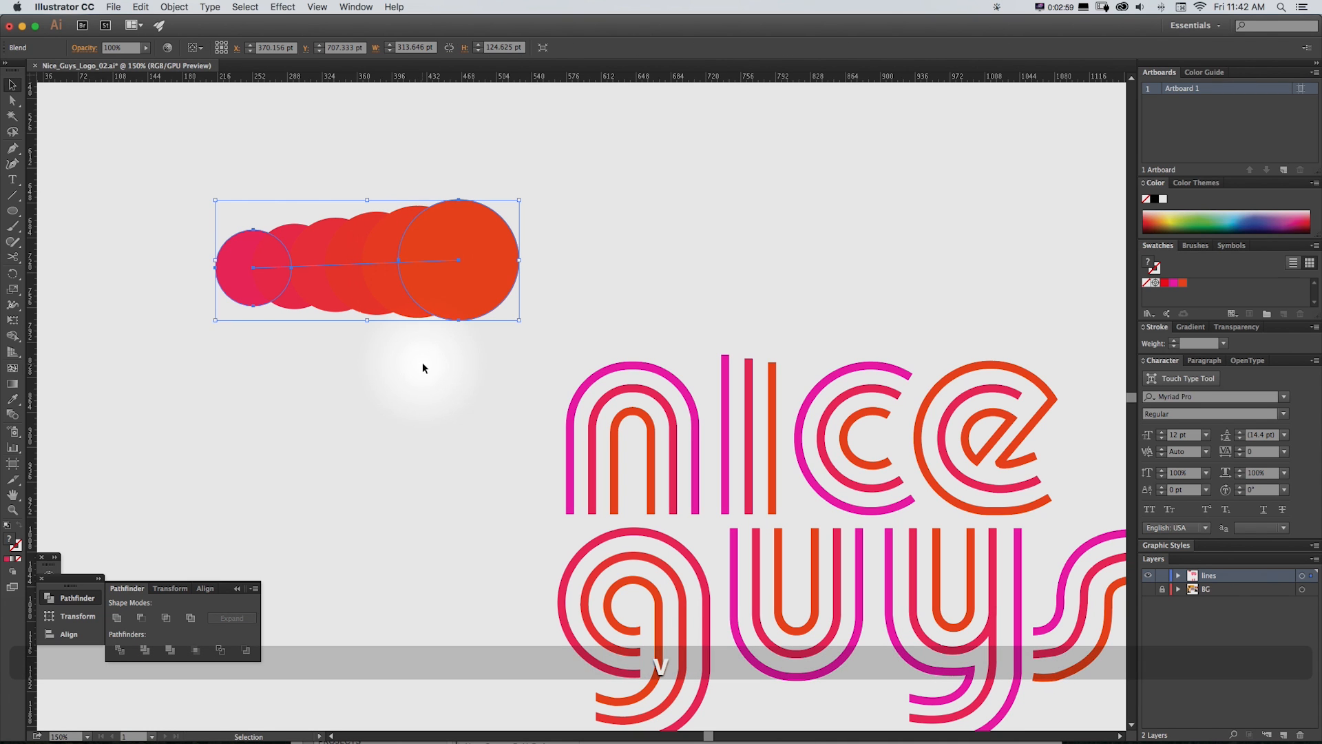
Step: Drag the large orange end circle right so the blended discs spread apart into separate circles
key("cmd+z")
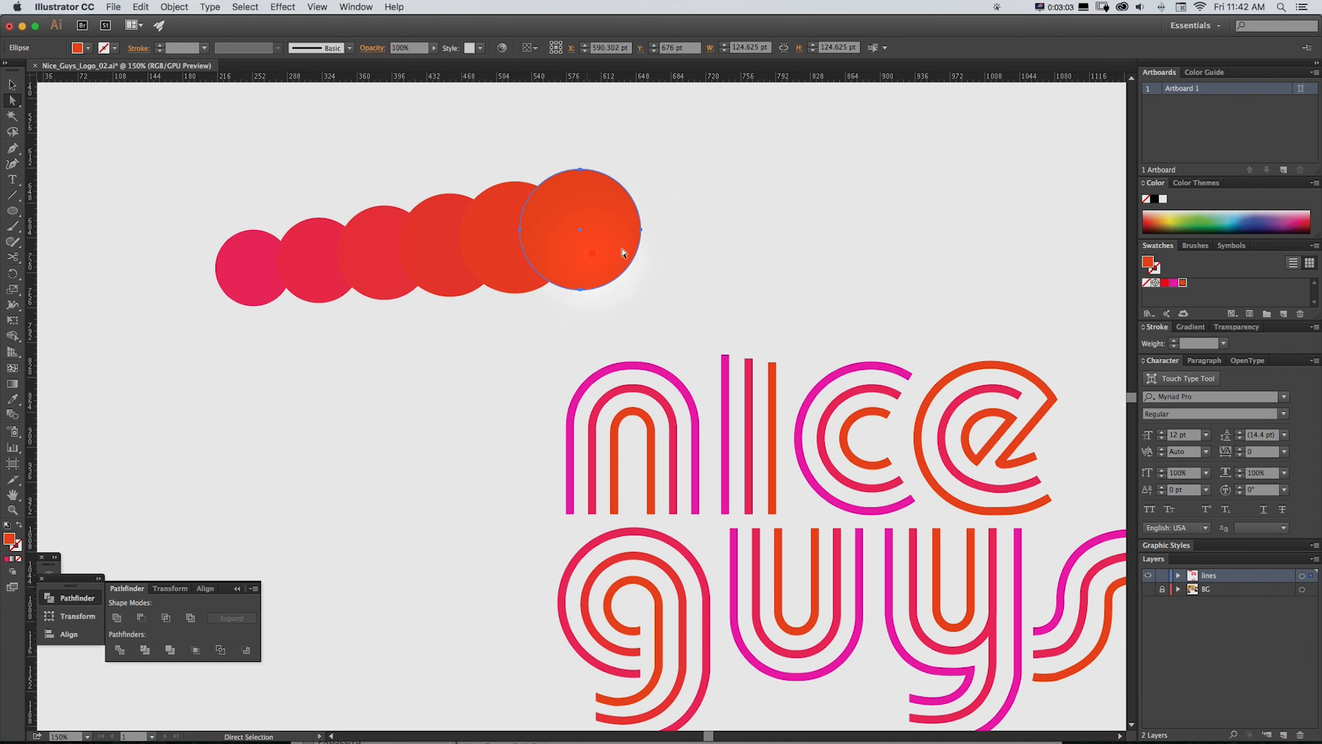
left_click_drag(599, 228, 560, 235)
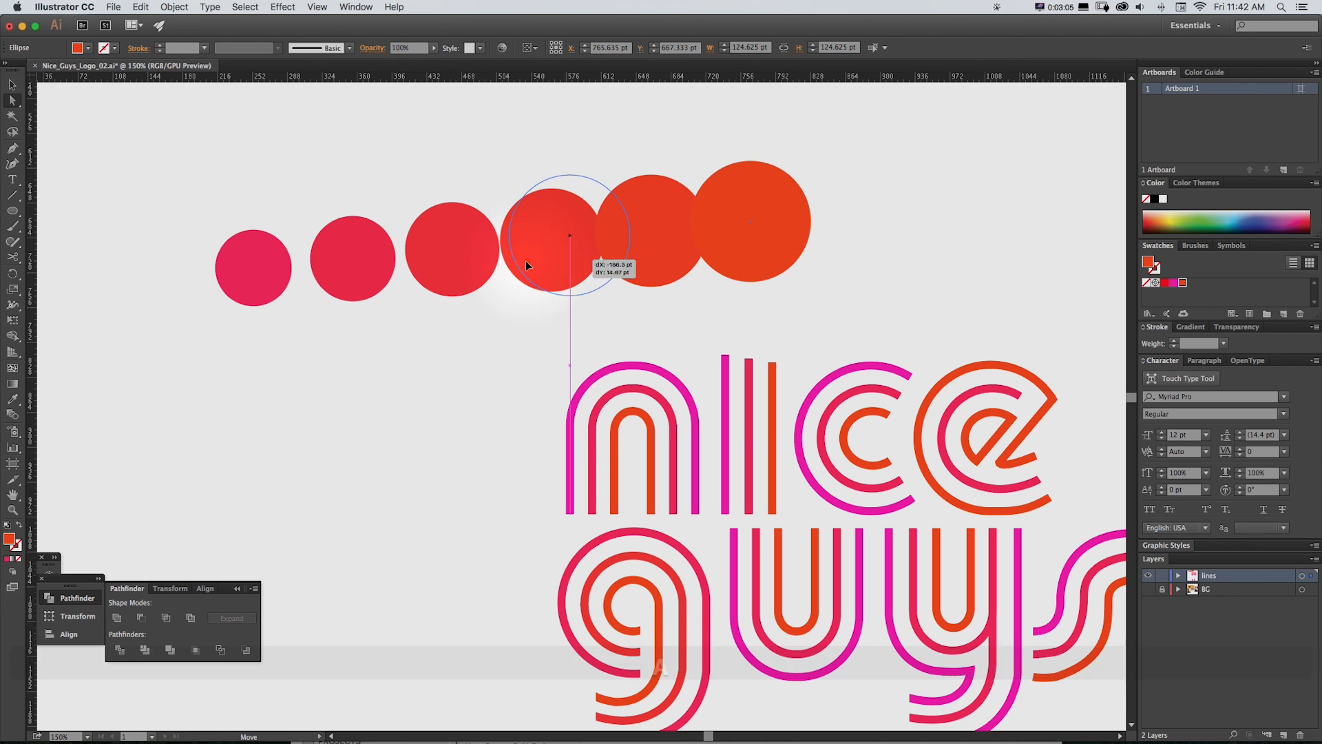
left_click_drag(552, 236, 430, 295)
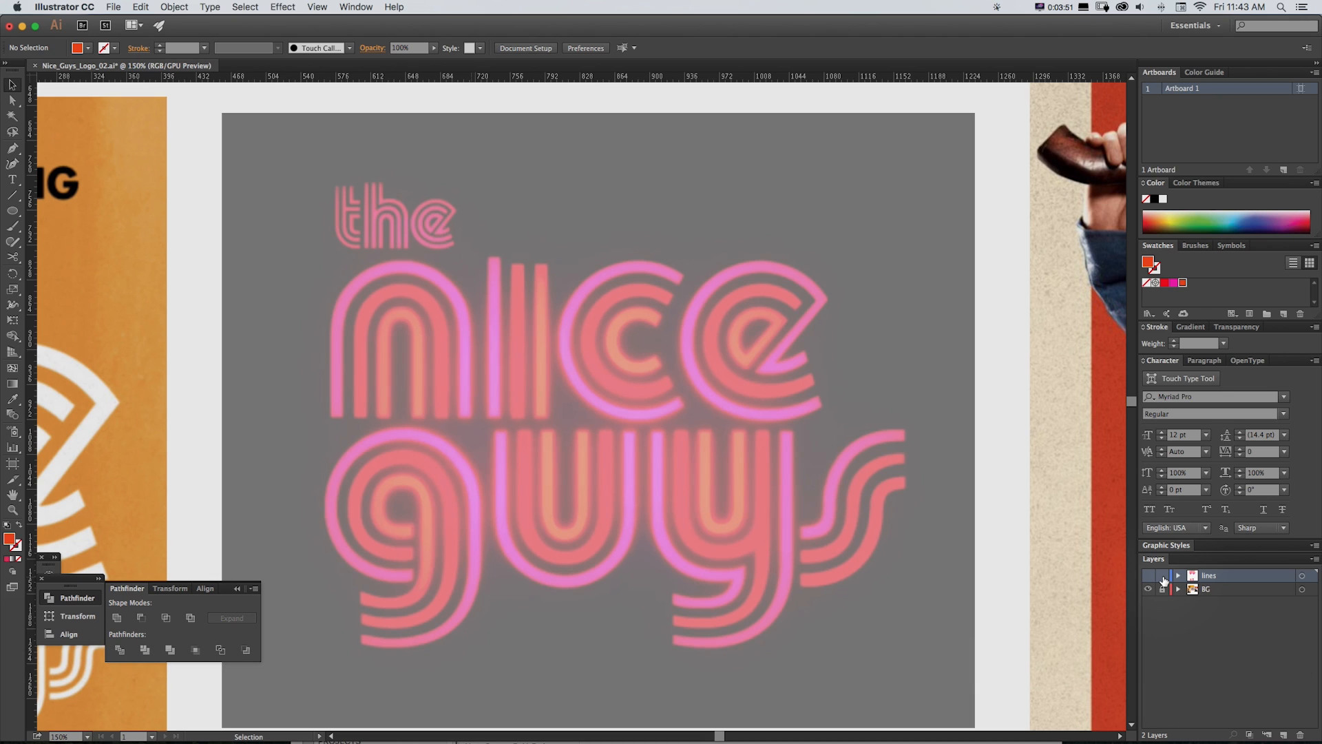
Step: Draw a rounded rectangle over the reference n as the start of its outer magenta arch
key("space")
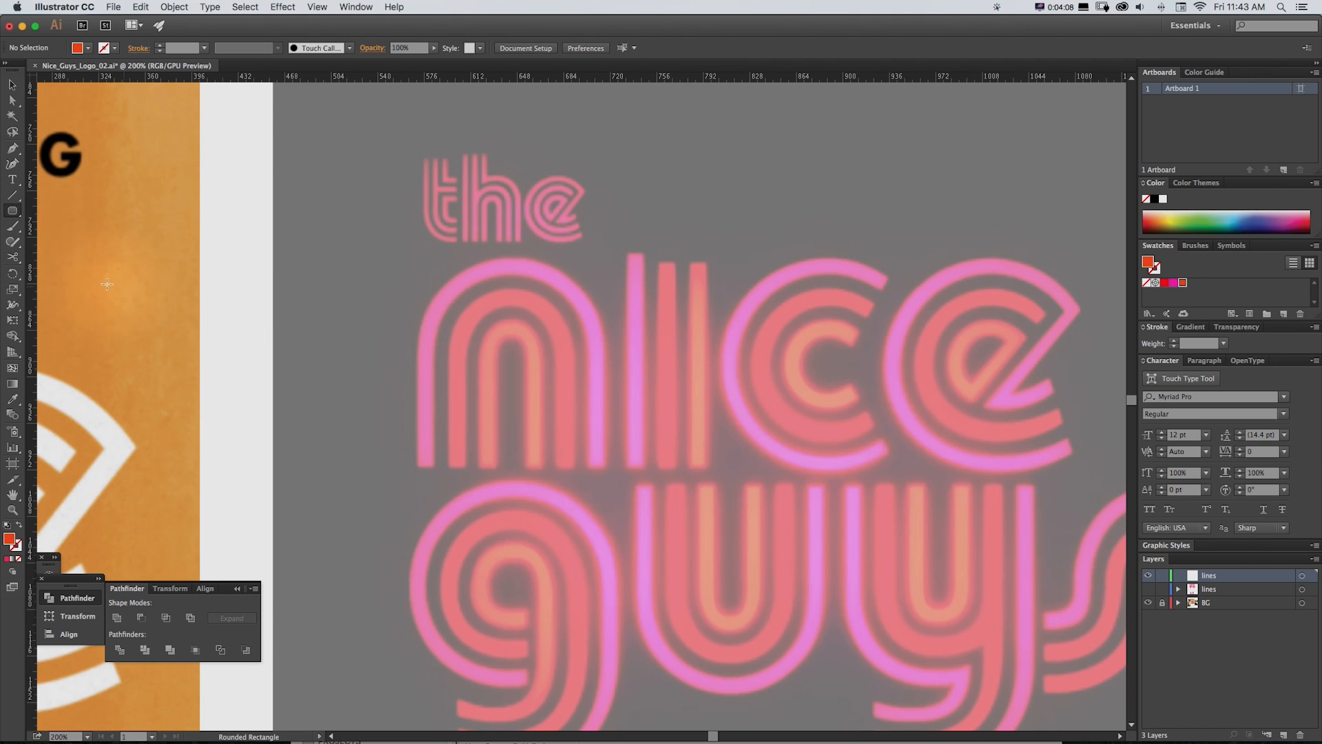
left_click_drag(431, 264, 546, 449)
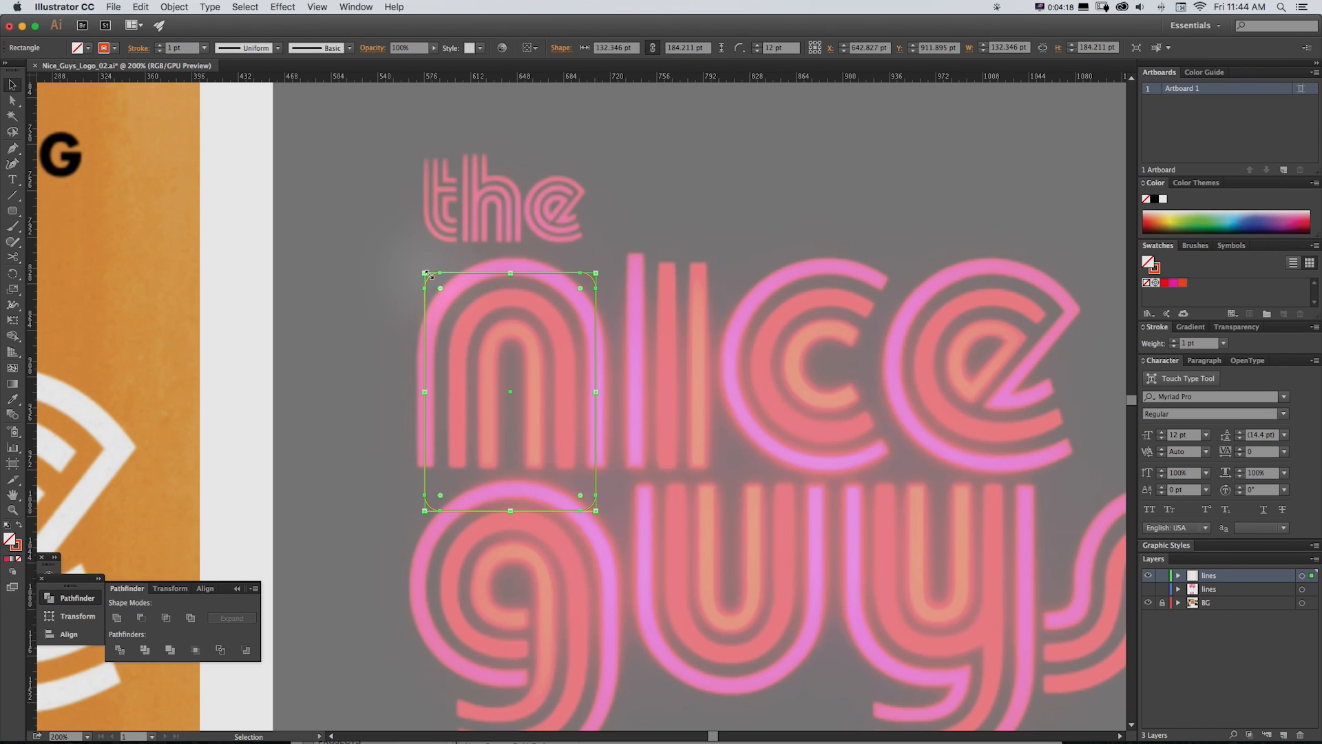
left_click(12, 118)
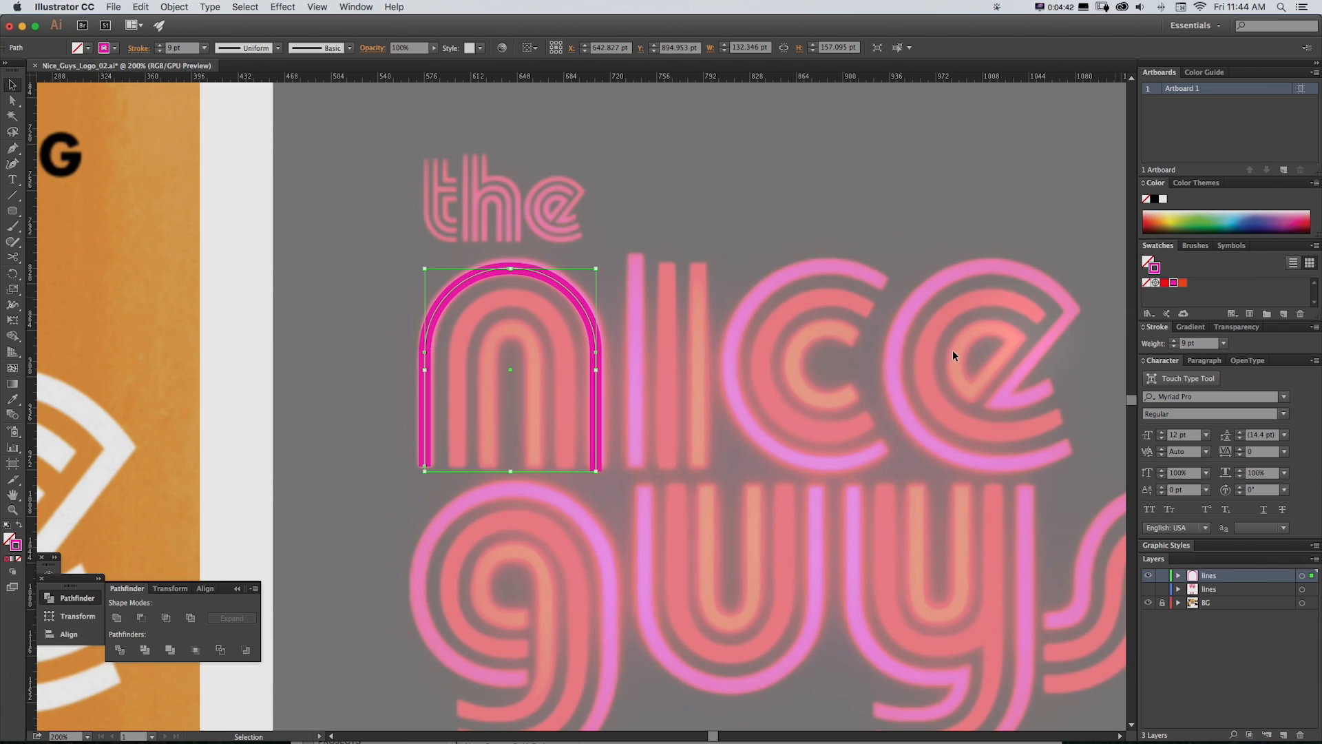
mouse_move(638, 427)
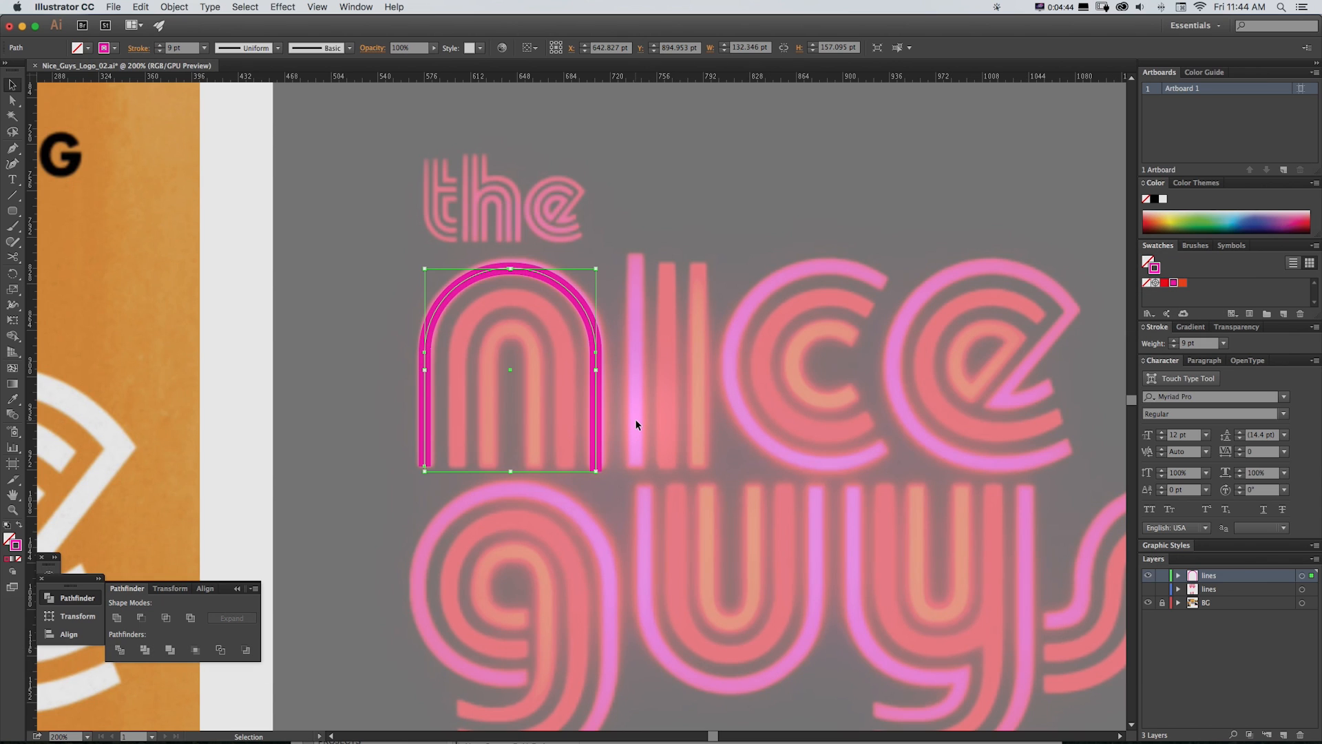
Step: Pull the copied arch's anchors inward to form the orange inner stroke and align them
key("cmd+f")
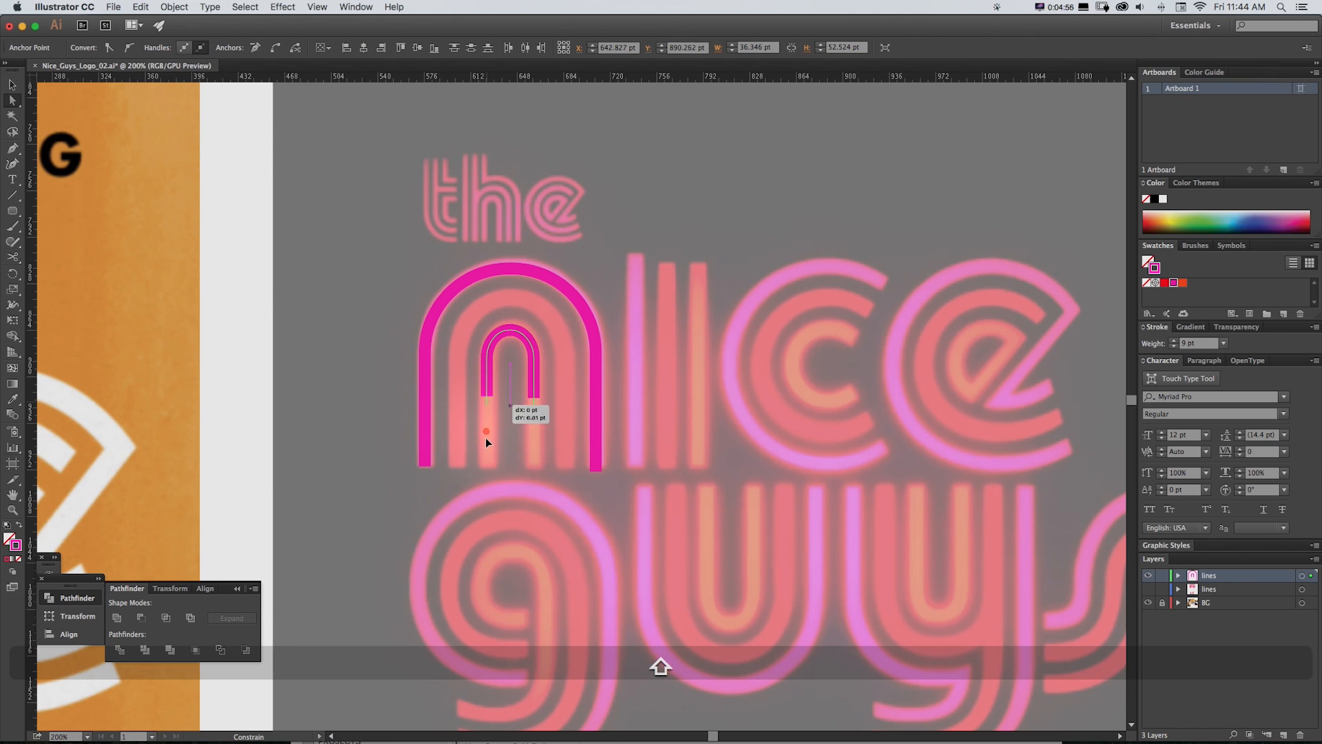
left_click_drag(486, 431, 486, 471)
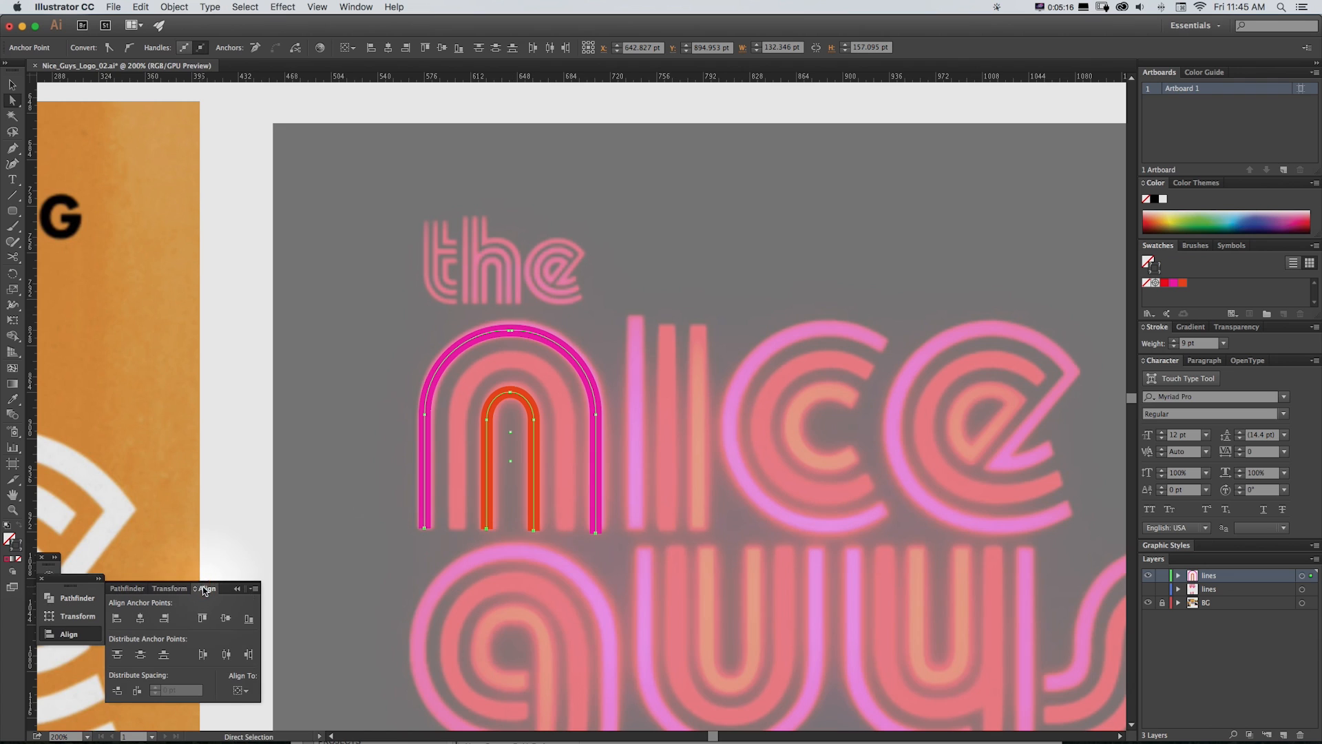
left_click(241, 690)
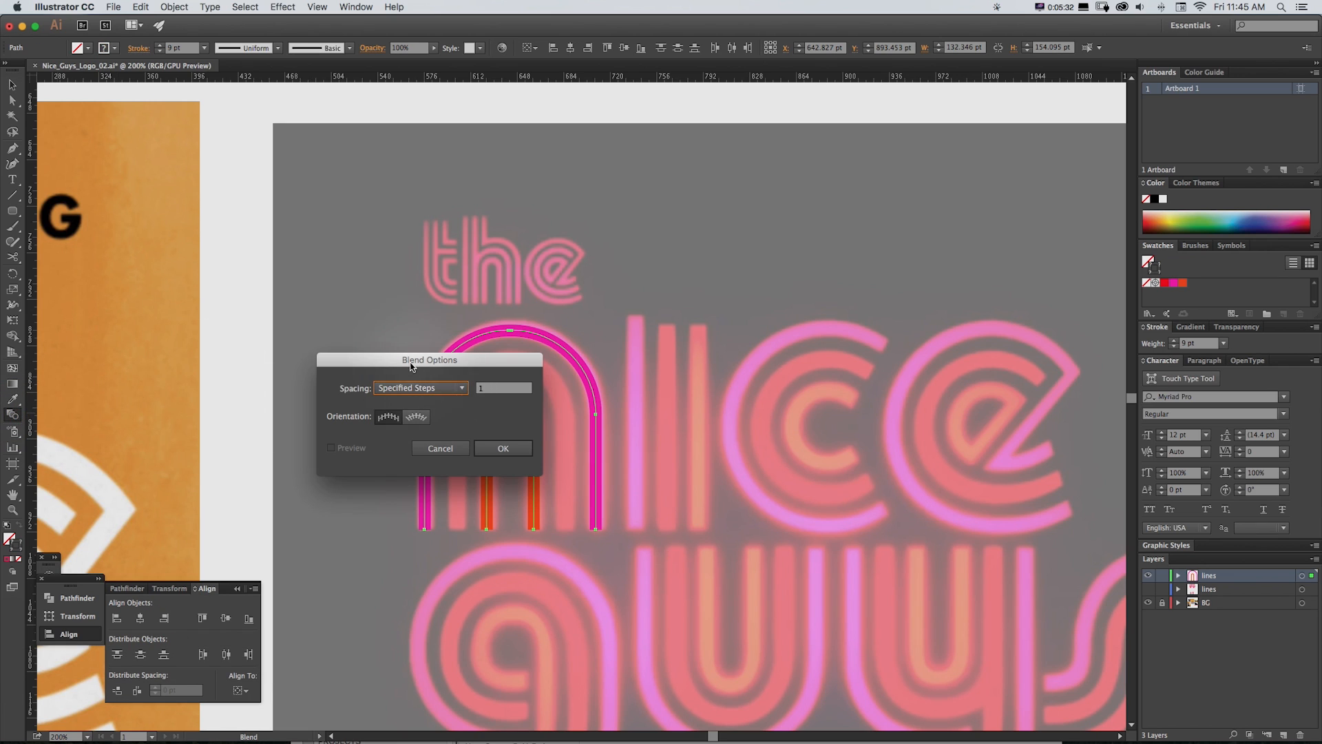
Step: Confirm a Specified Steps 1 blend between the magenta and orange arches for three stripes
left_click_drag(428, 360, 279, 302)
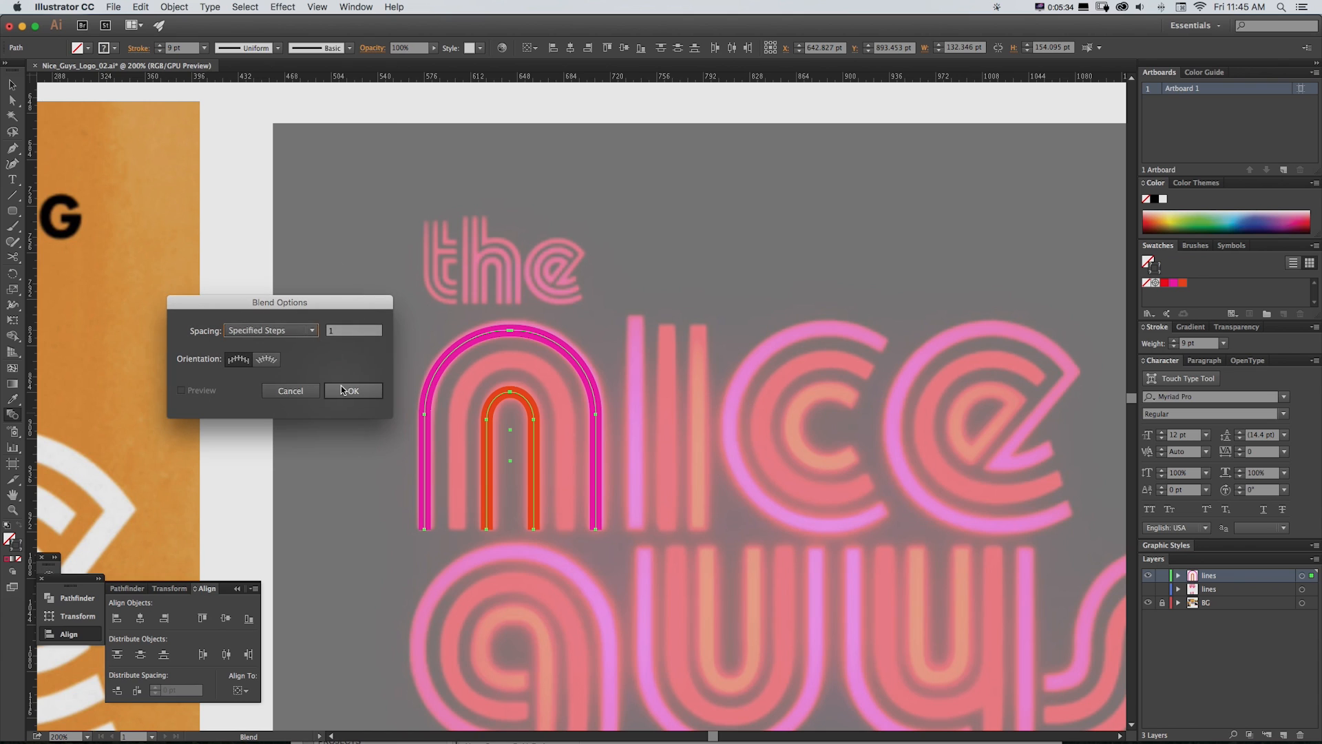
left_click(353, 391)
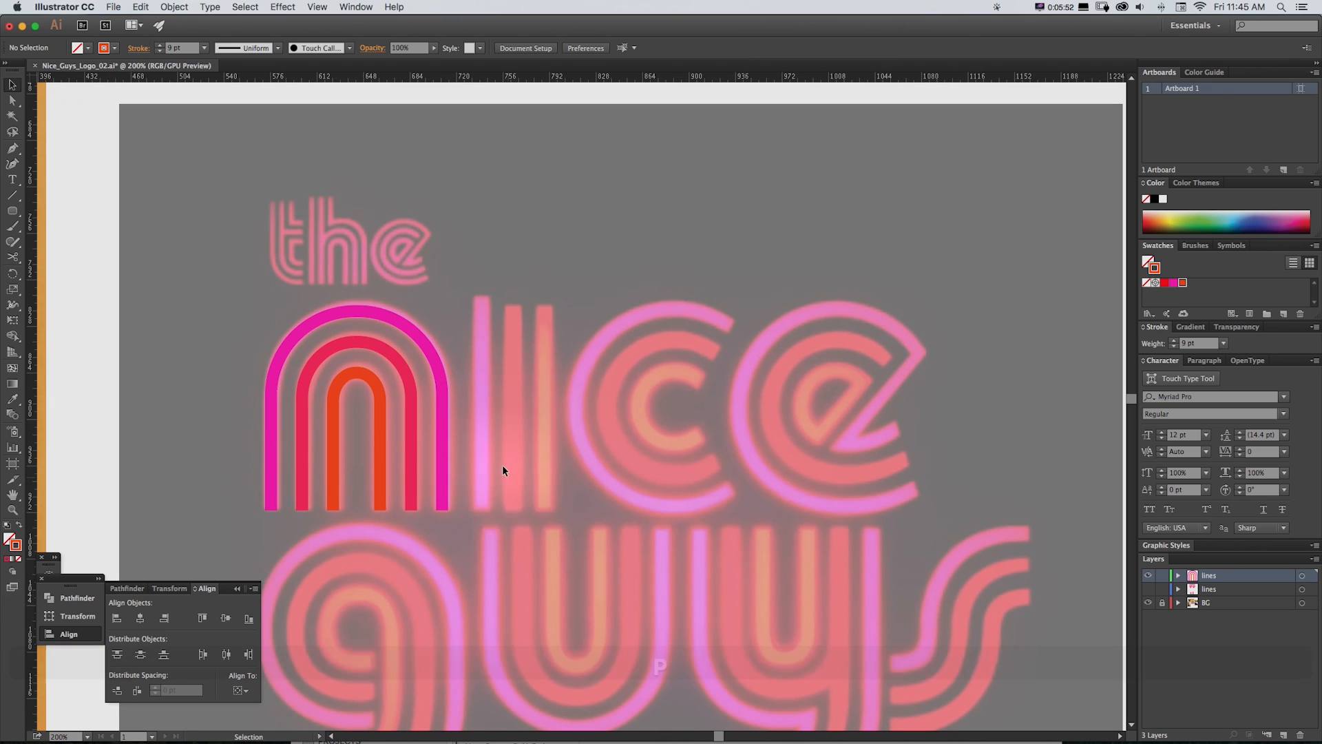
Step: Trace the l's vertical stripes, then expand the c arc blend into separate paths
left_click_drag(481, 303, 481, 510)
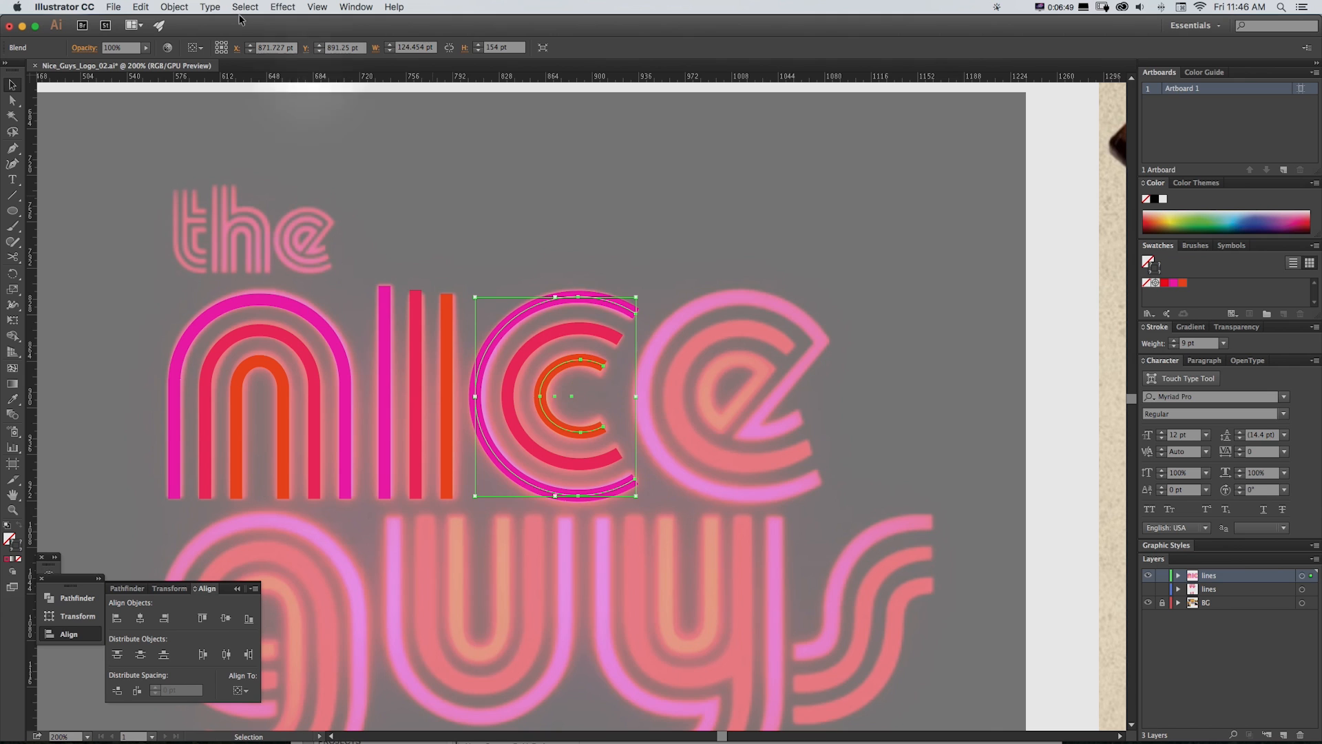
left_click(177, 7)
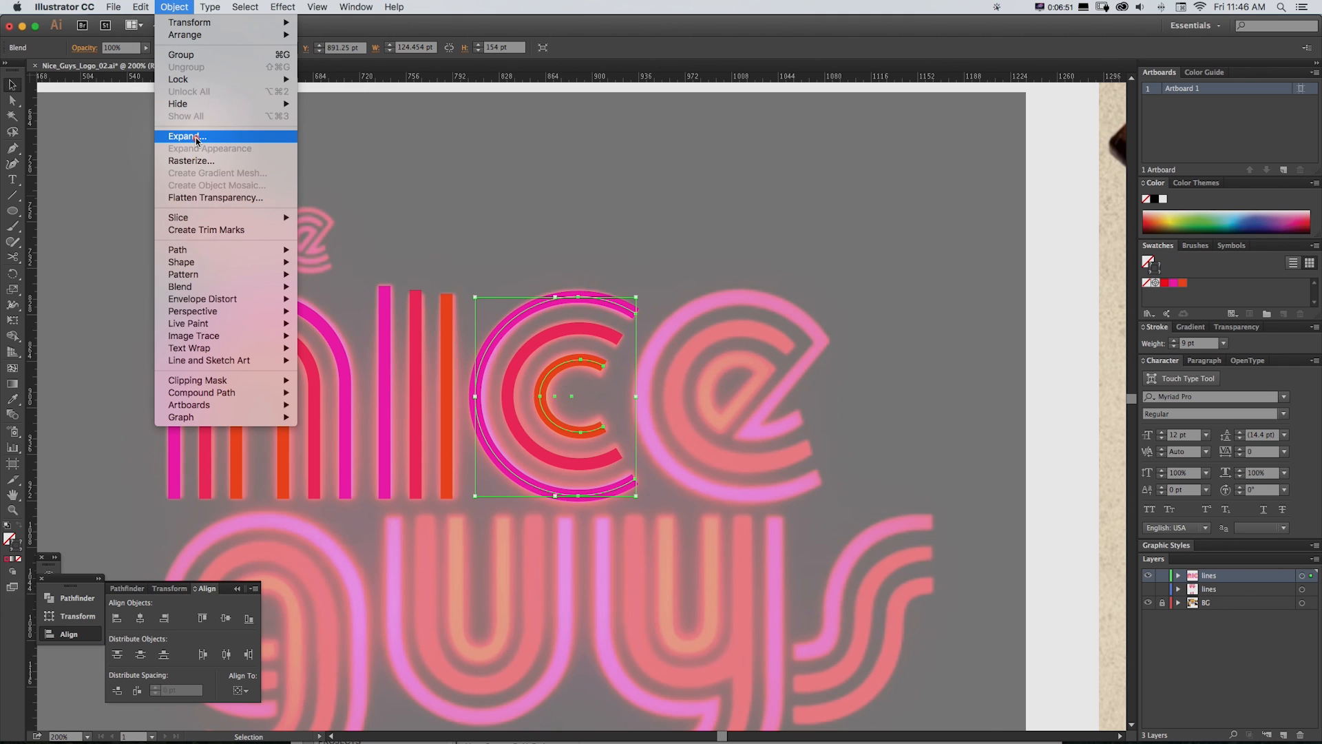
left_click(187, 135)
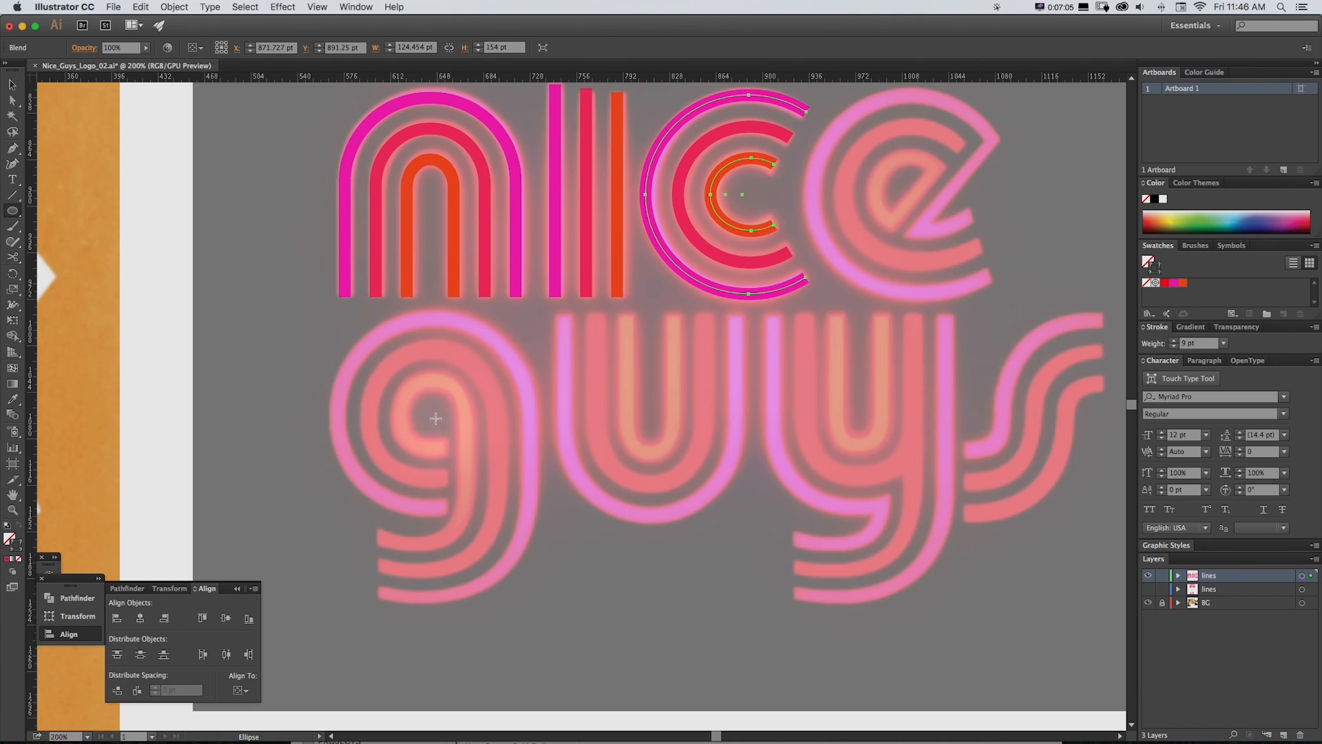
Step: Draw the g's bowl circle for the red outer stroke and select its inner orange path
left_click_drag(436, 419, 532, 506)
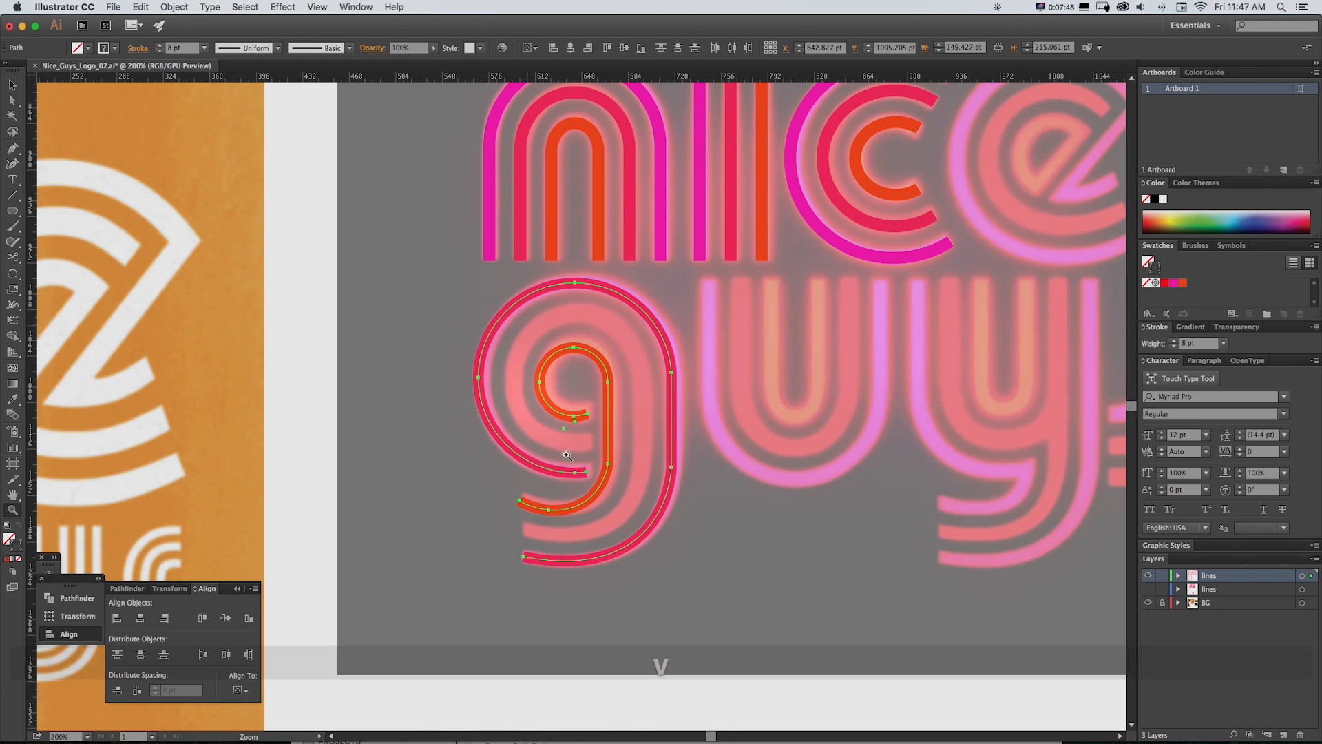
left_click(566, 454)
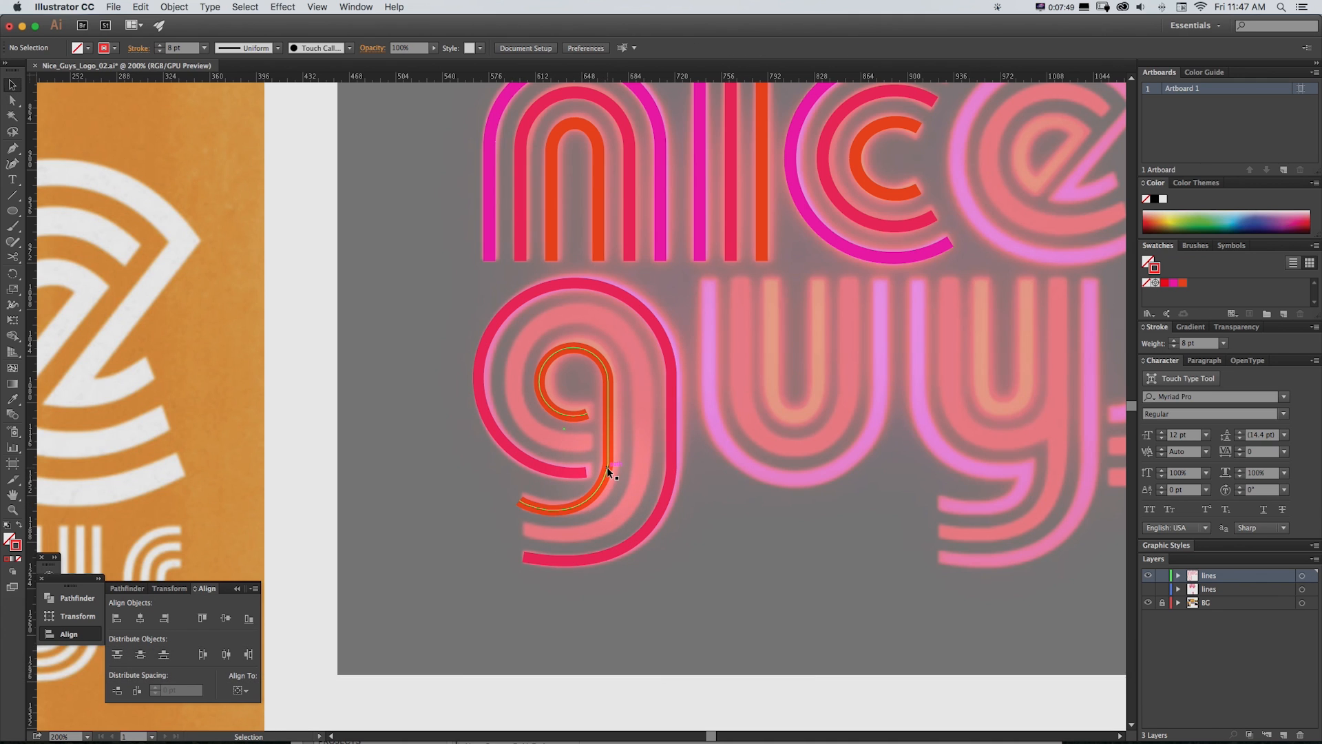
left_click(573, 413)
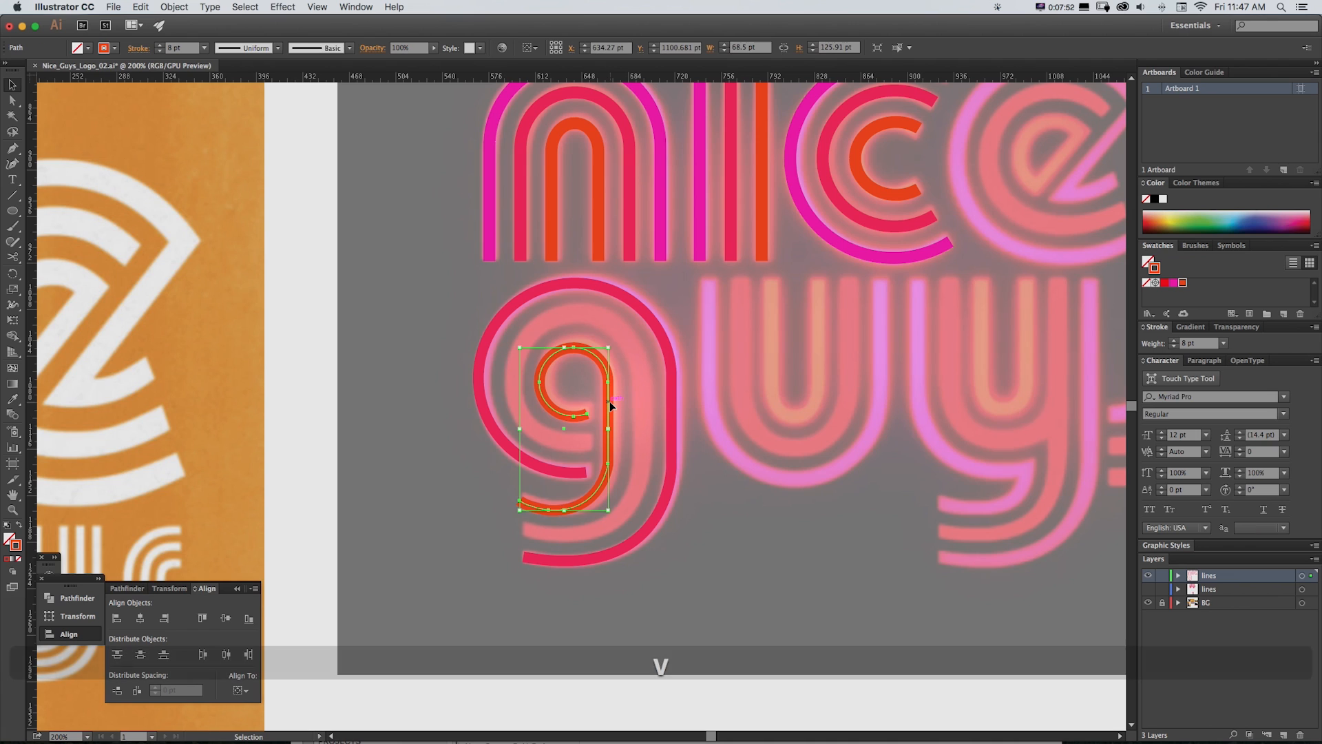